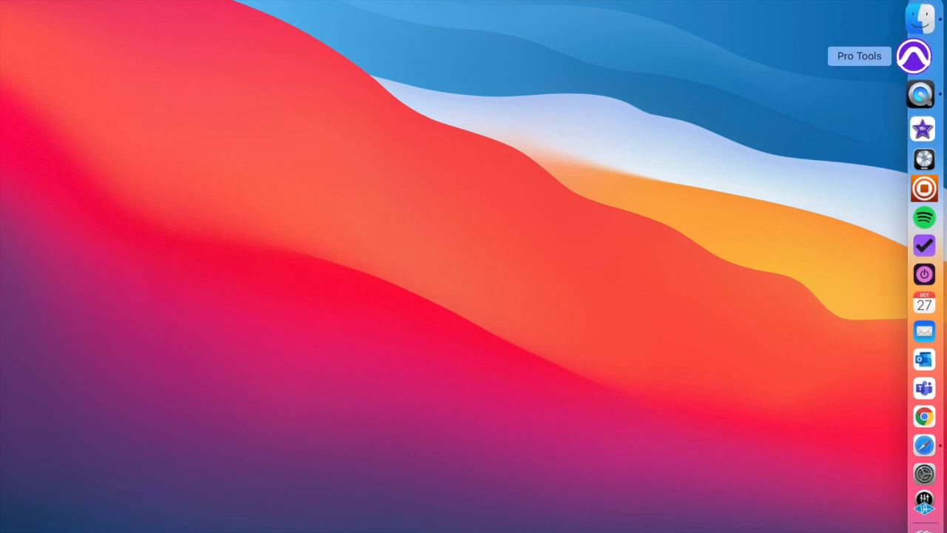
# - Launch Pro Tools from the Dock so its new-session Dashboard appears
pyautogui.click(921, 56)
pyautogui.write('2021')
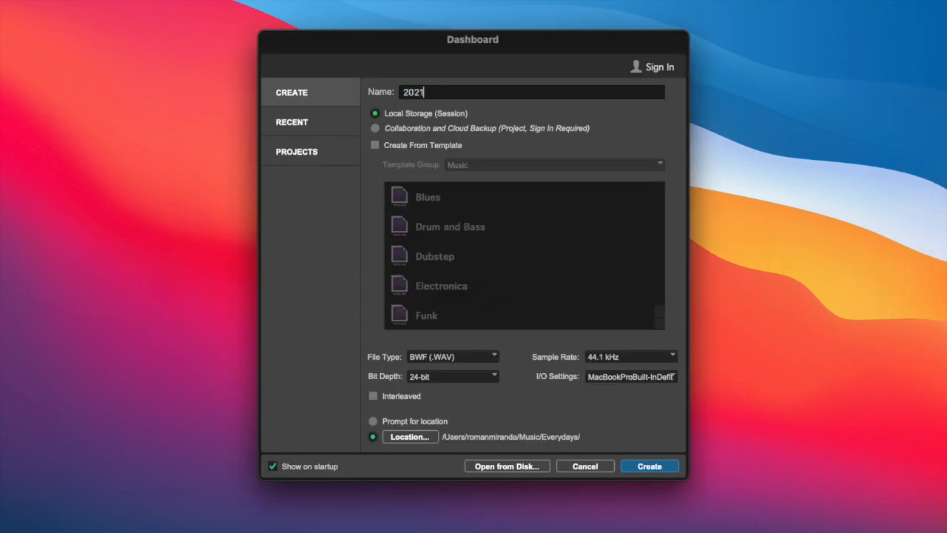
# - Render AudioSuite Signal Generator pink noise onto the signal track's clip
pyautogui.click(648, 466)
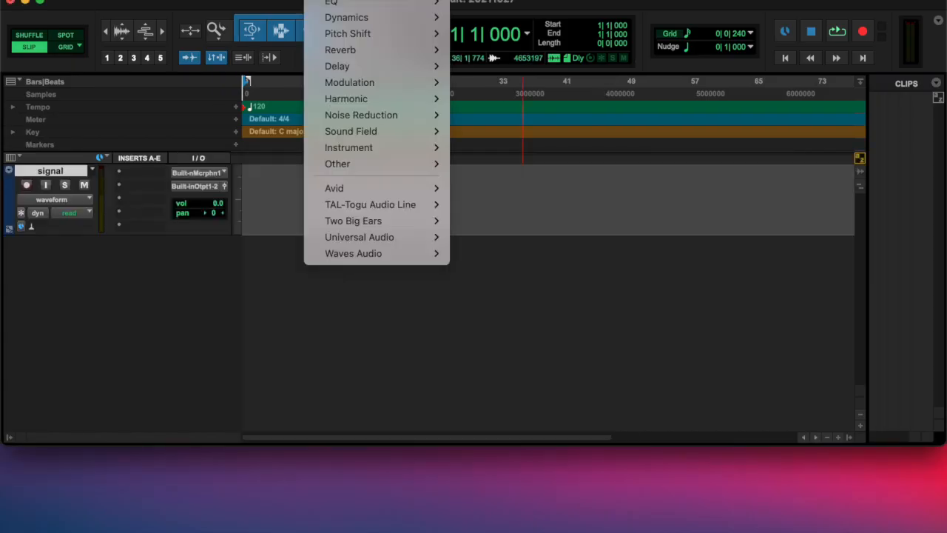
pyautogui.moveTo(362, 163)
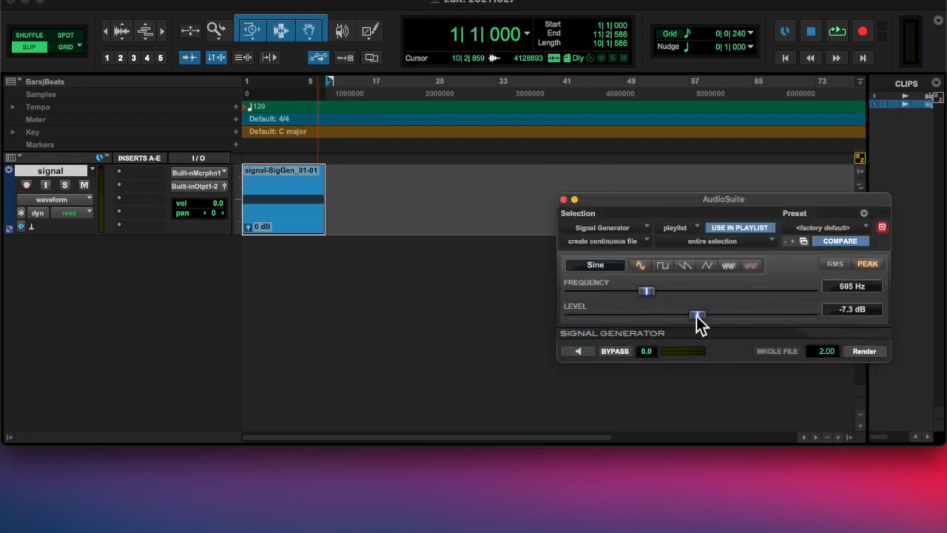
pyautogui.click(864, 351)
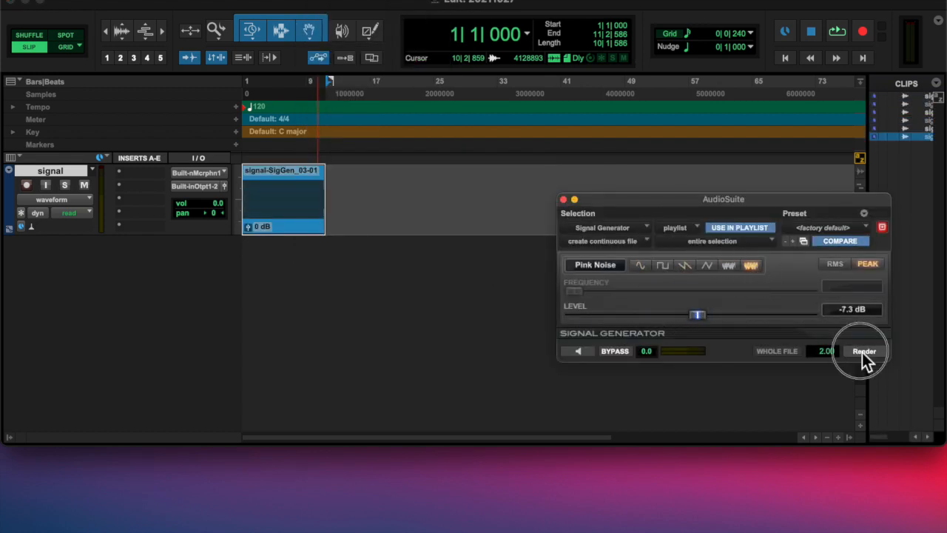
pyautogui.click(864, 351)
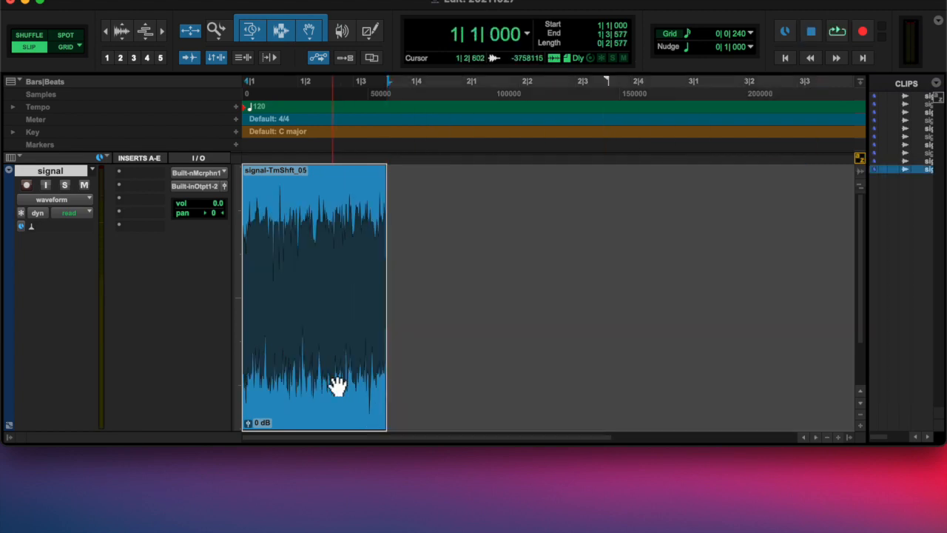
# - Select the pink-noise clip to trim and shape its attack and decay
pyautogui.click(837, 31)
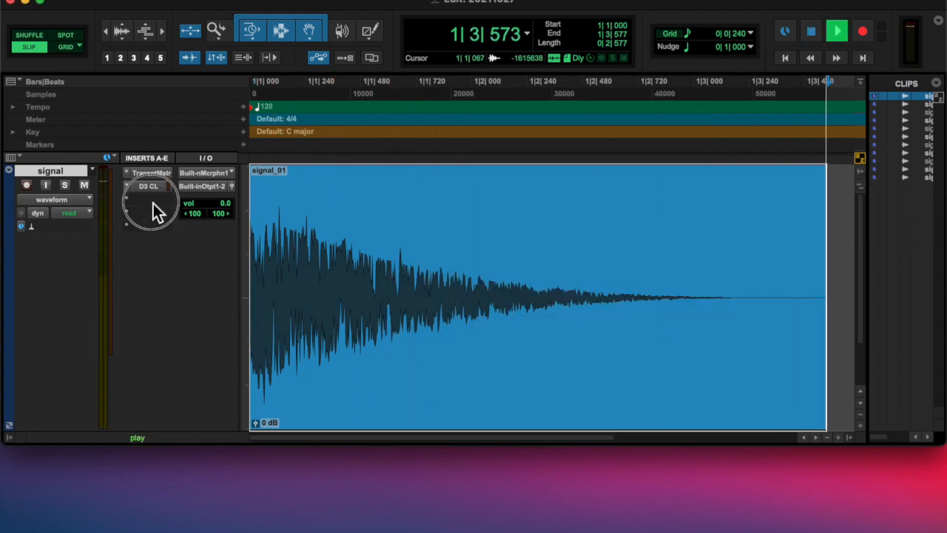
# - Insert Pitch II at -1 semitone, remove the Dyn3 Compressor, and reach the next empty insert
pyautogui.click(148, 200)
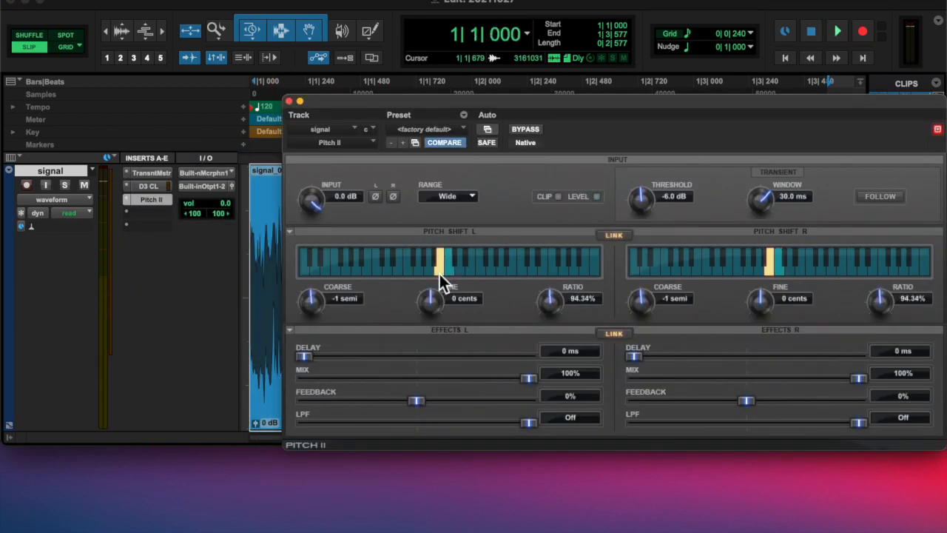
pyautogui.click(838, 31)
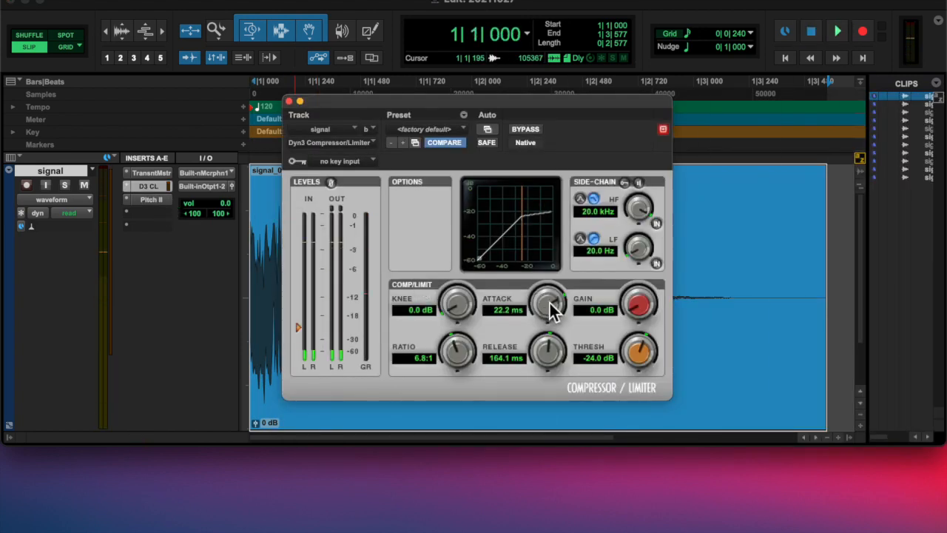
pyautogui.click(525, 129)
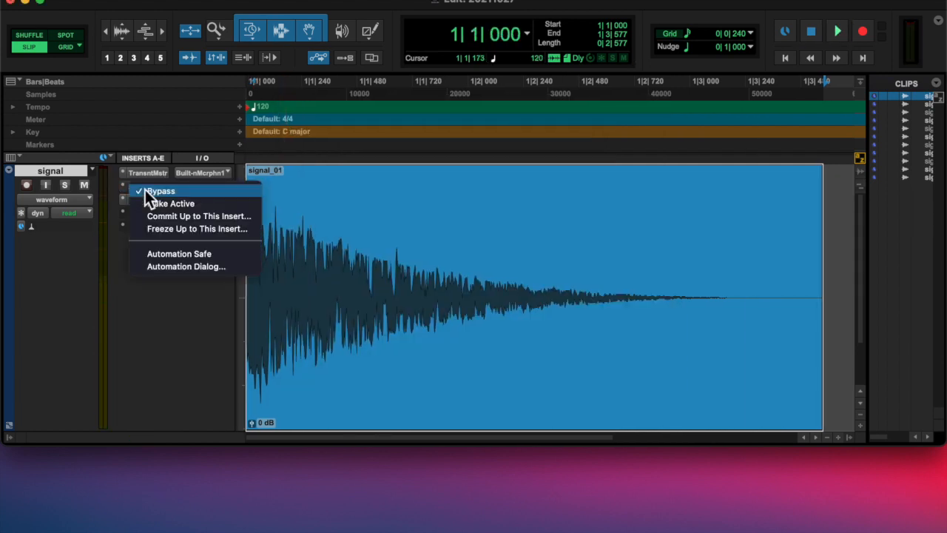
pyautogui.click(160, 190)
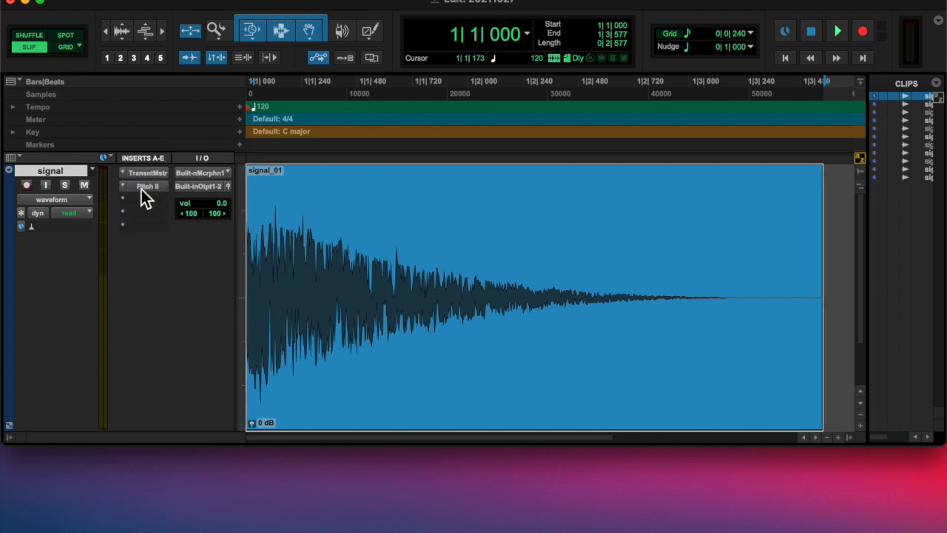
pyautogui.click(146, 187)
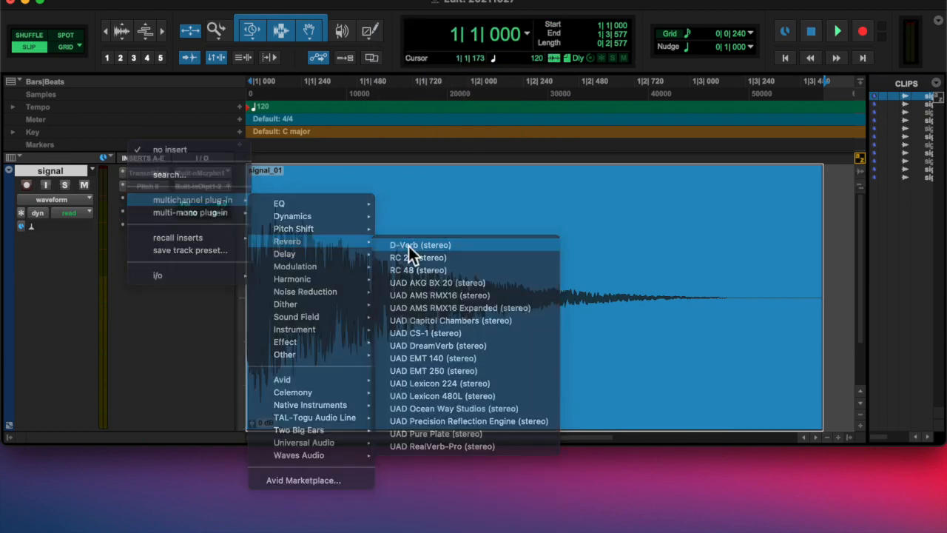
# - Insert D-Verb with 400 ms decay and adjusted diffusion, then start a new track named 'Church'
pyautogui.click(421, 245)
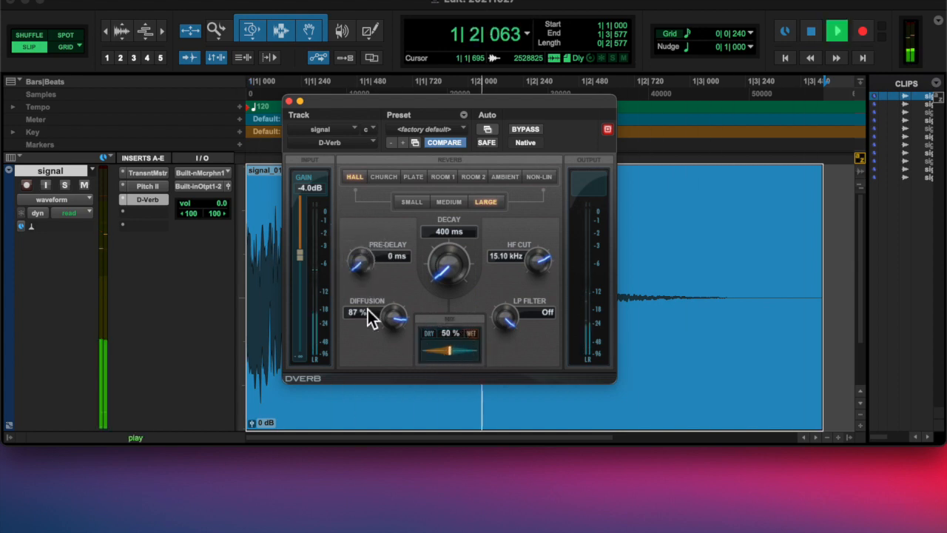
pyautogui.click(450, 201)
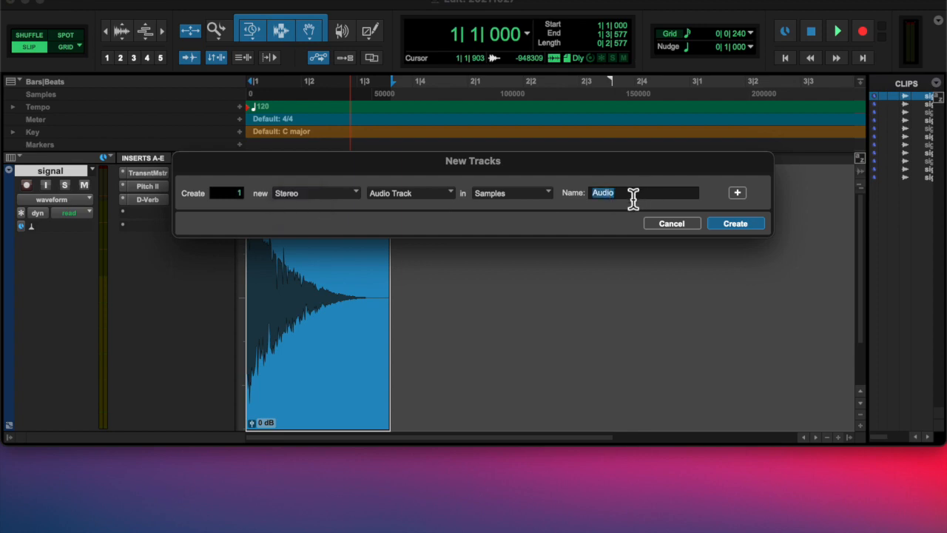
pyautogui.write('Church')
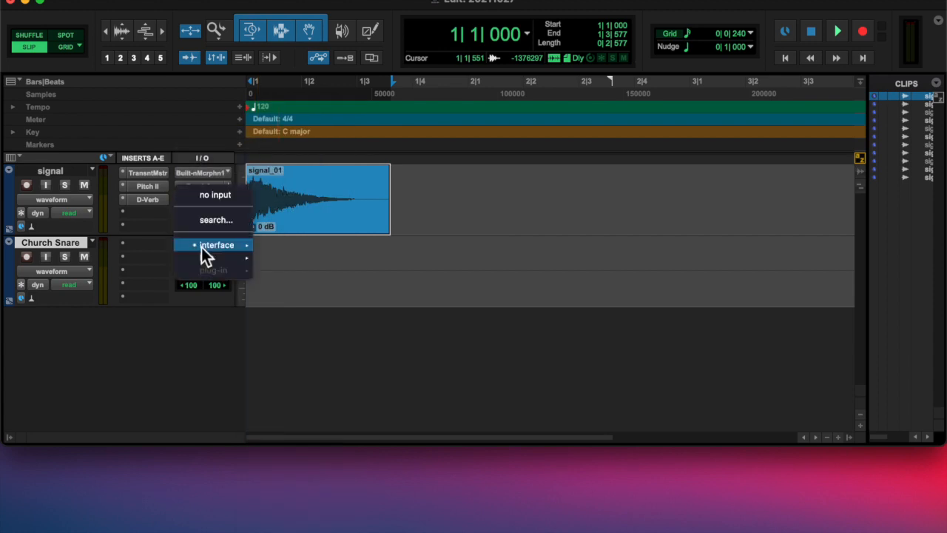
# - Feed the Church Snare track's input from Bus 1-2 to record the processed signal
pyautogui.click(216, 244)
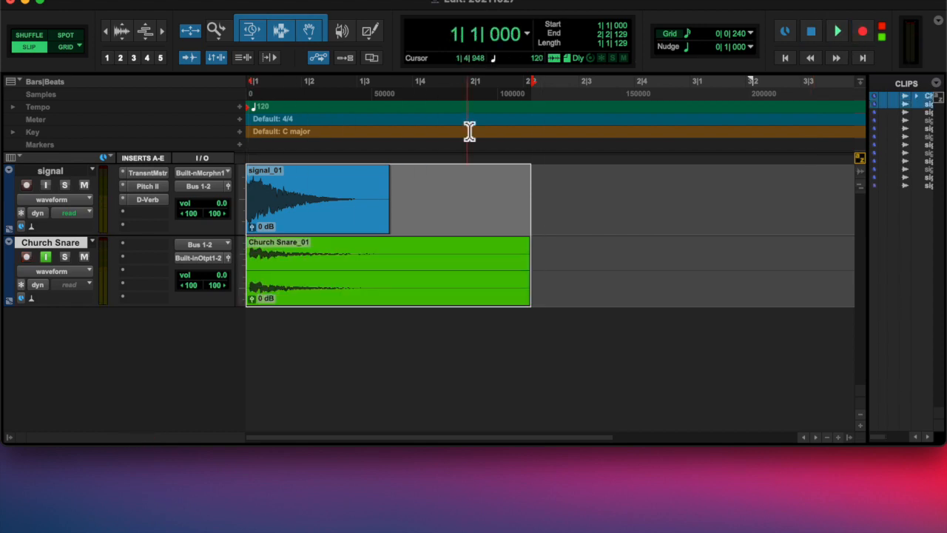
# - Normalize both clips with AudioSuite Normalize and render the result
pyautogui.click(864, 339)
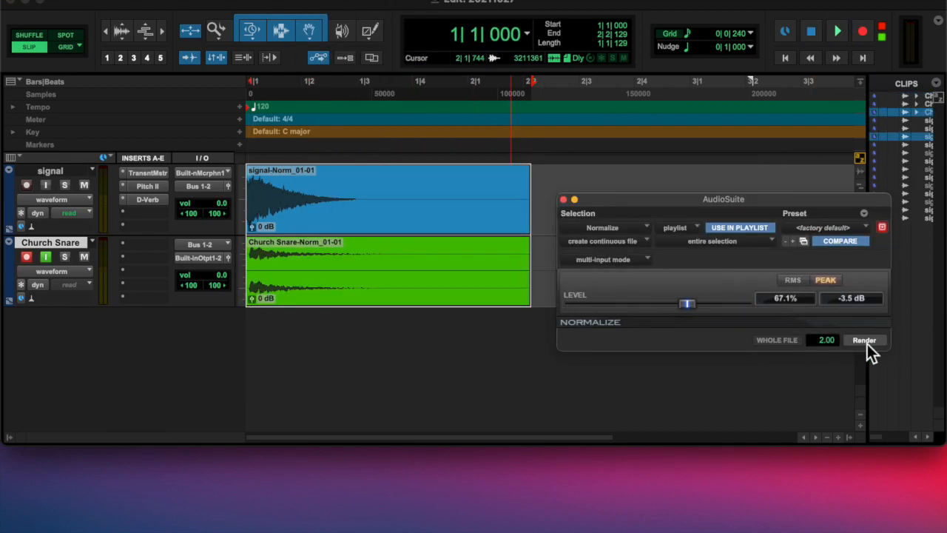
pyautogui.click(865, 339)
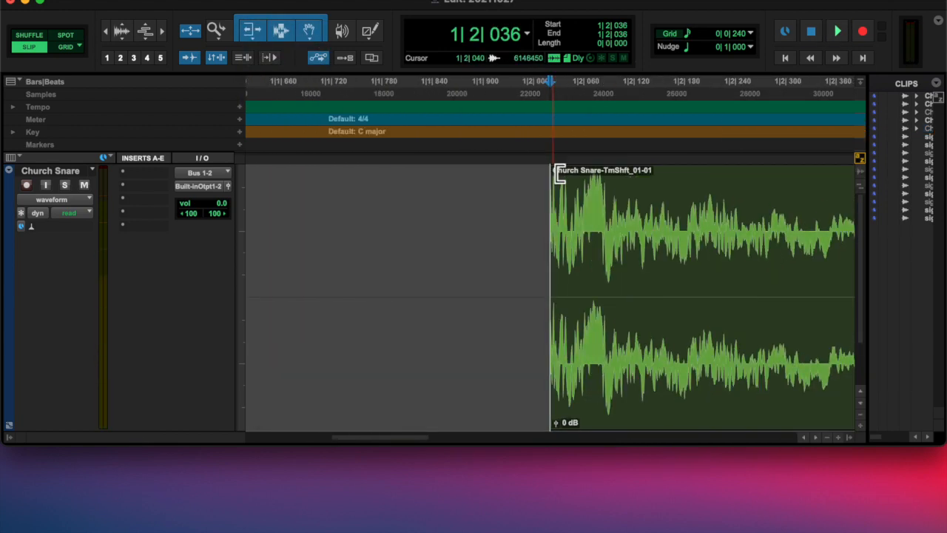
# - Trim the start of the Church Snare clip and rename the track 'Gun Shot'
pyautogui.click(838, 31)
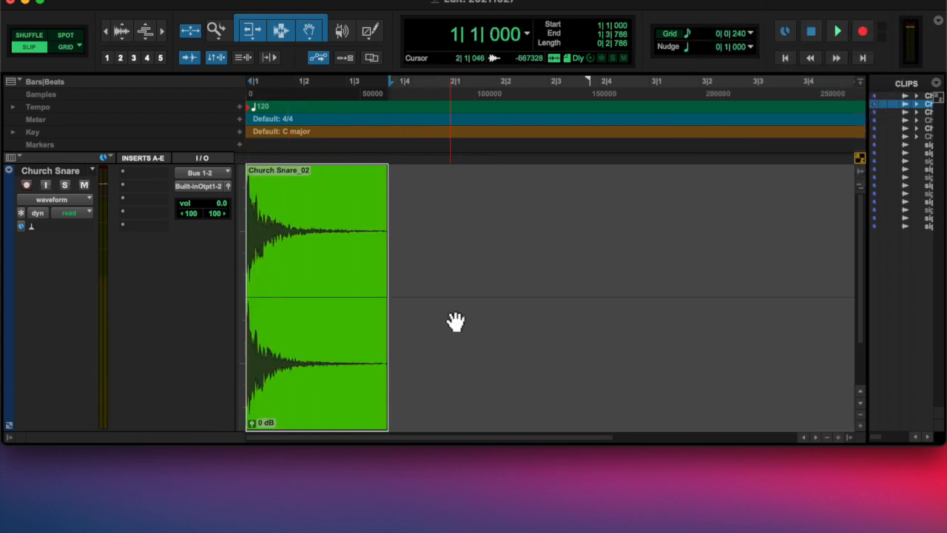
pyautogui.click(838, 31)
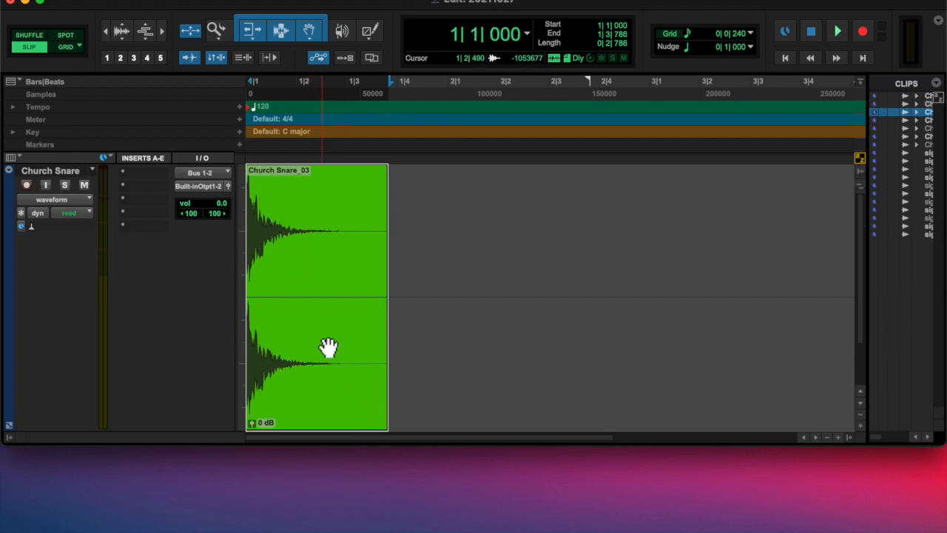
pyautogui.click(838, 31)
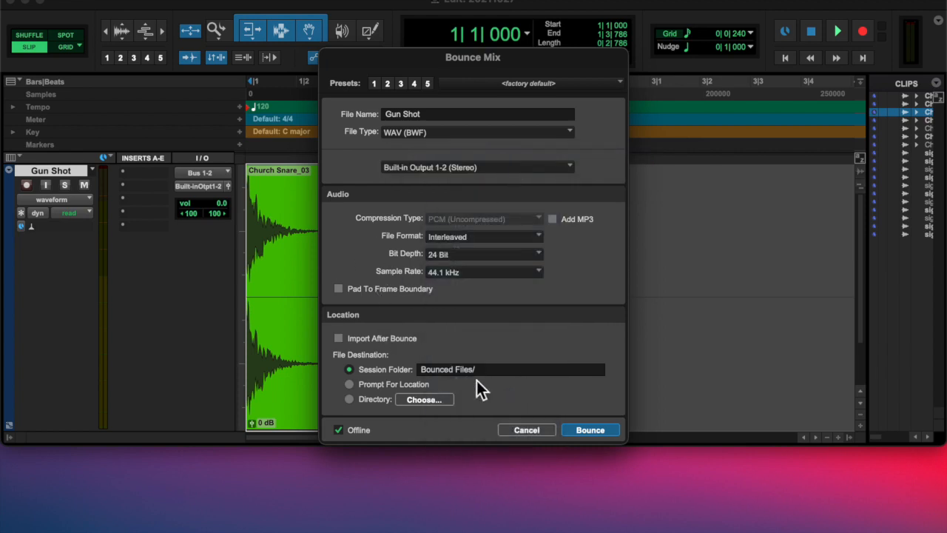
# - Bounce the mix to disk as a 'Gun Shot' WAV file
pyautogui.click(423, 400)
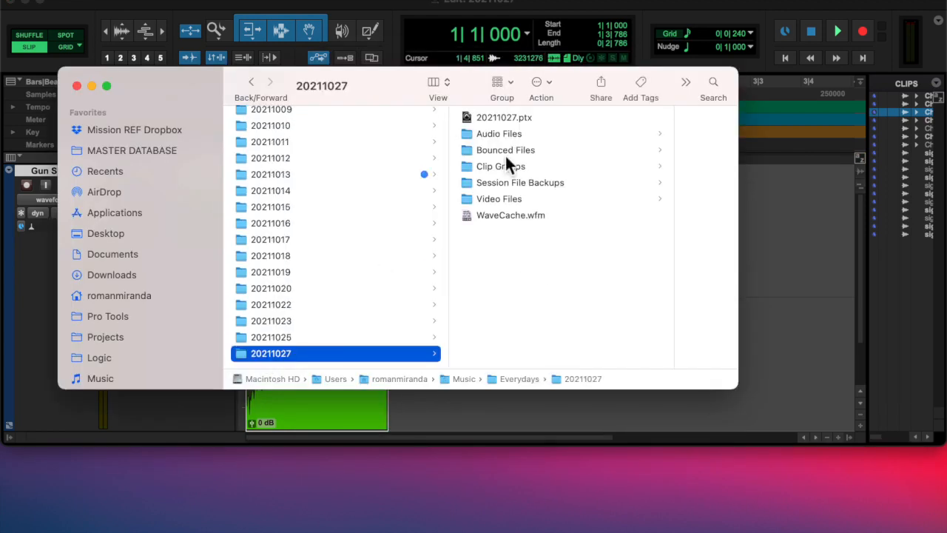